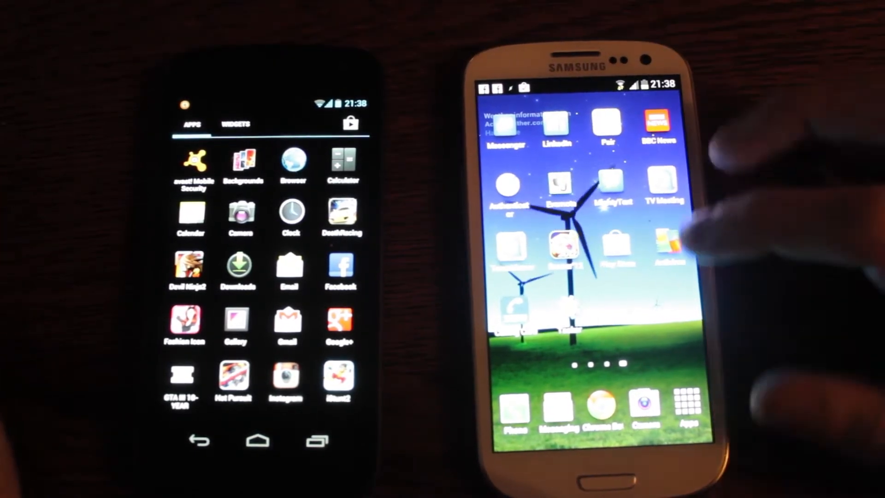
- Bring up the Samsung phone's app drawer from the dock Apps icon
click(258, 442)
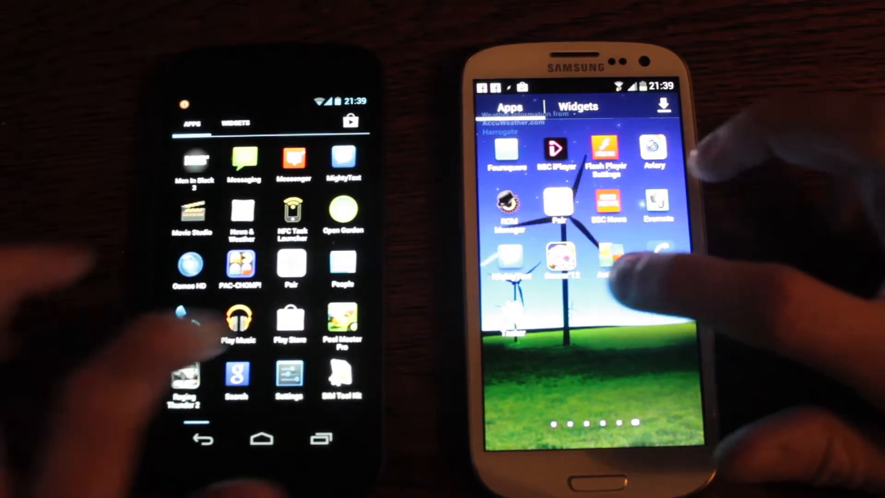
- Swipe through the app drawer pages to entries like Messenger and Play Store
click(236, 123)
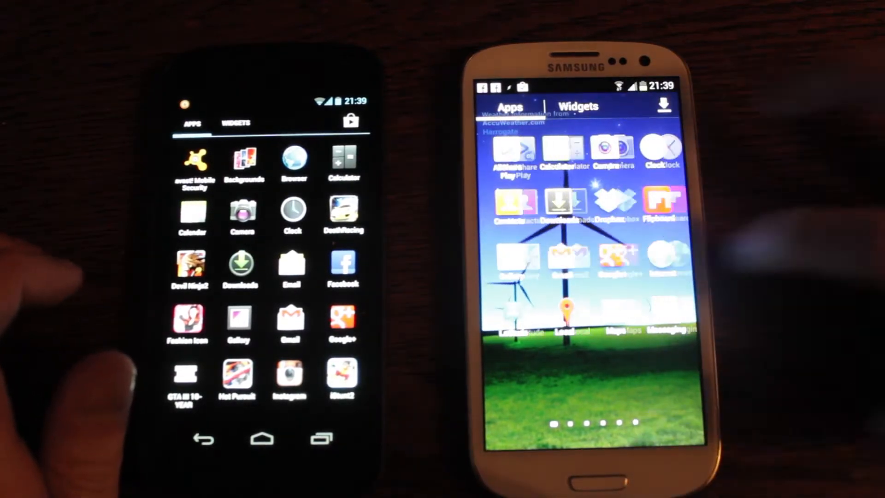
scroll(left, 3)
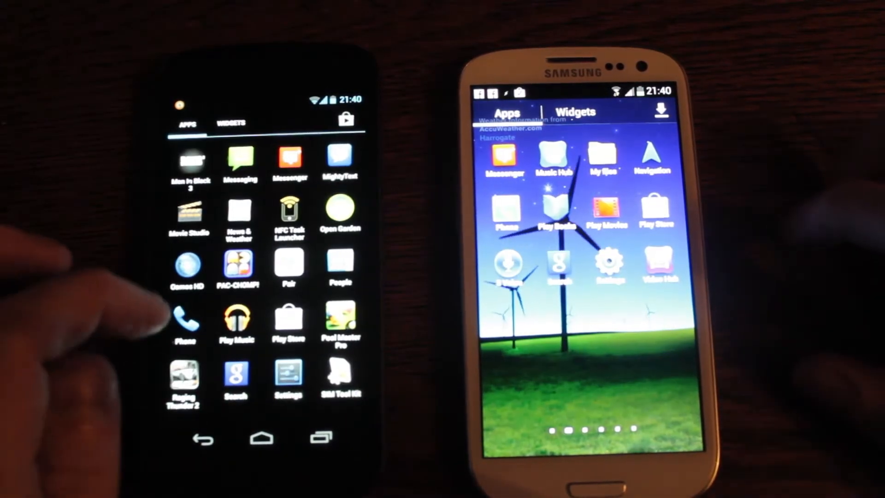
- Enter Settings and scroll down to the System section with developer options and about phone
click(288, 375)
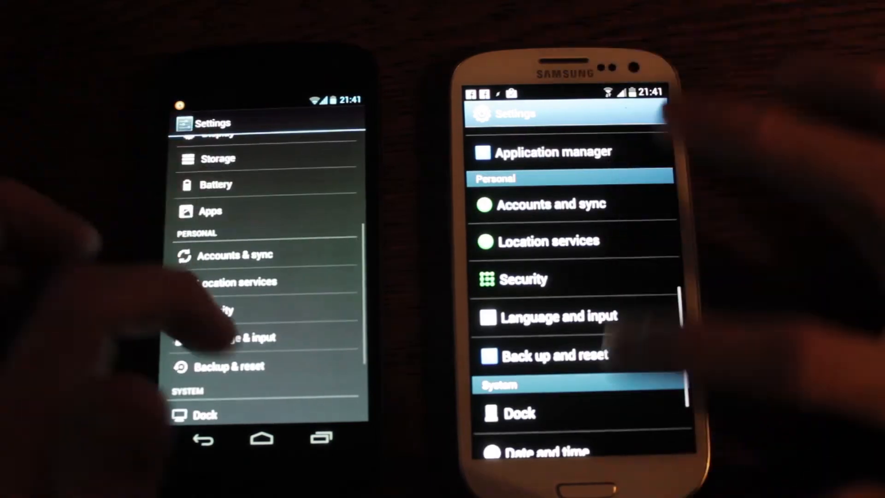
scroll(down, 3)
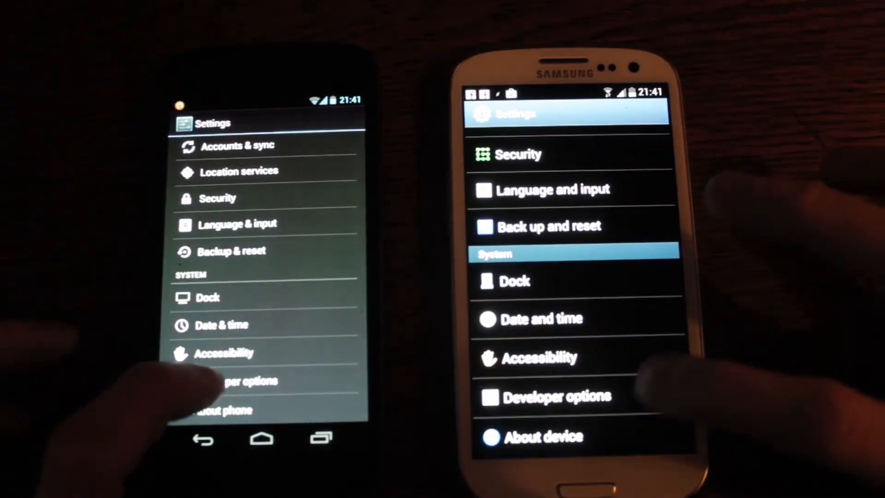